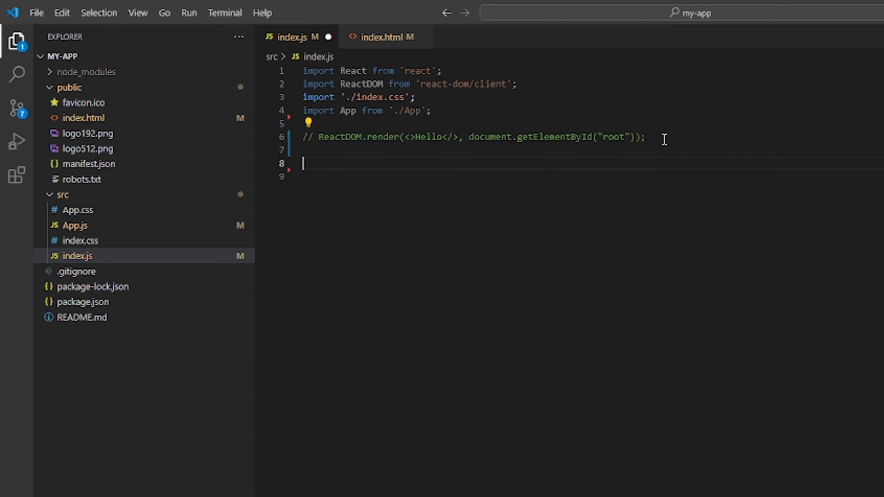
- Write const root = ReactDOM.createRoot(document.getElementById("root")) on line 8 of index.js
{"action": "type", "text": "const root = ReactDOM."}
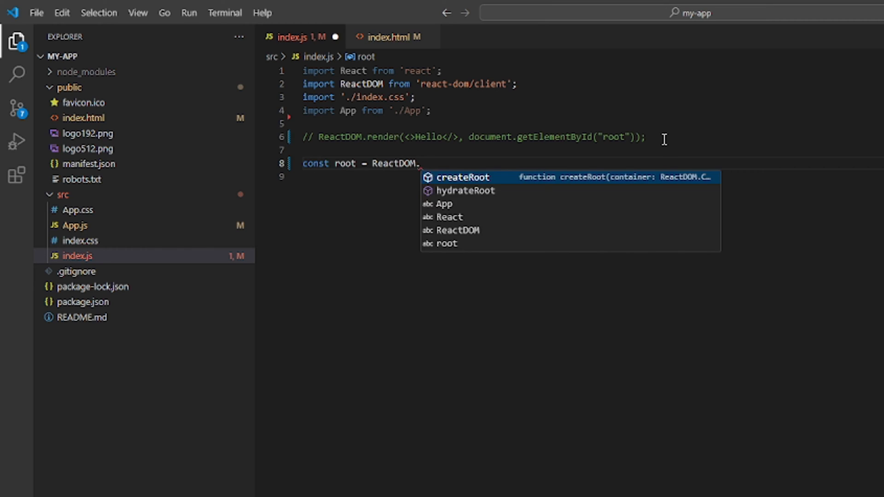
{"action": "left_click", "coordinate": [465, 176]}
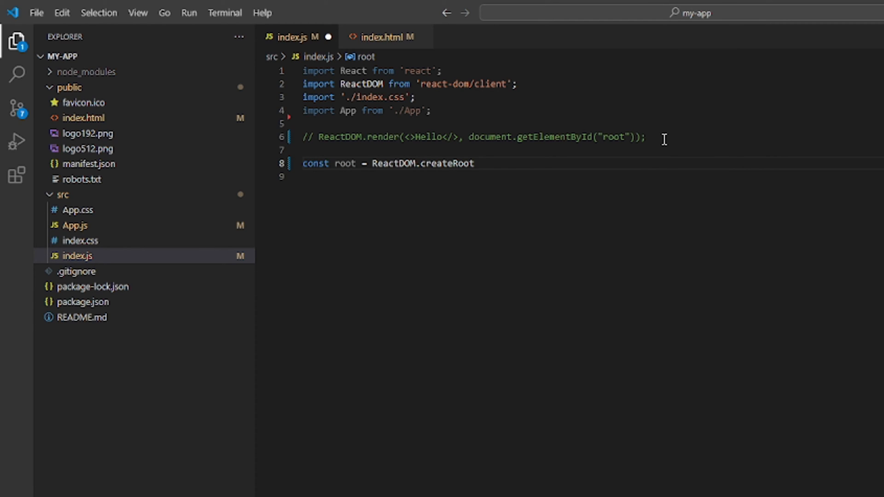
{"action": "type", "text": "()"}
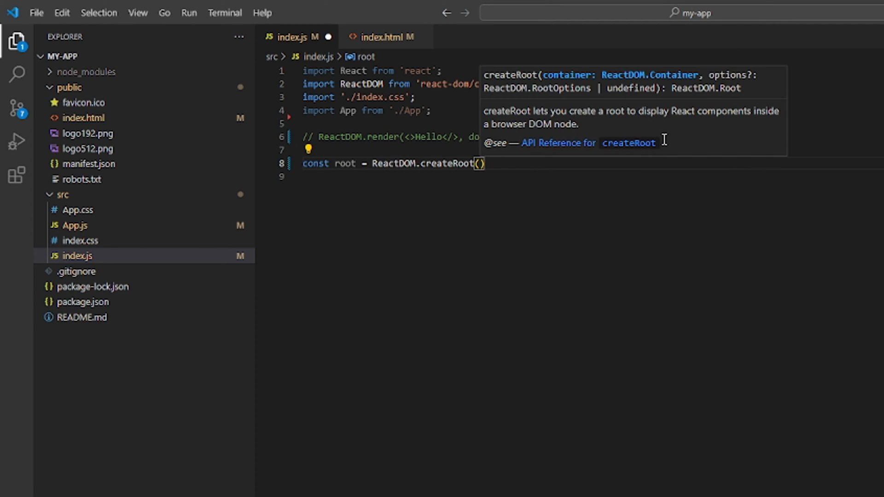
{"action": "type", "text": "document."}
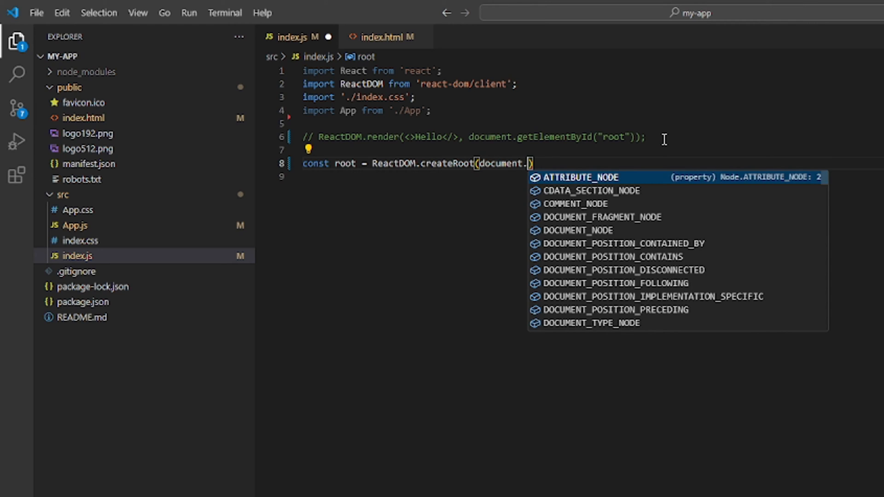
{"action": "type", "text": "getElementById()"}
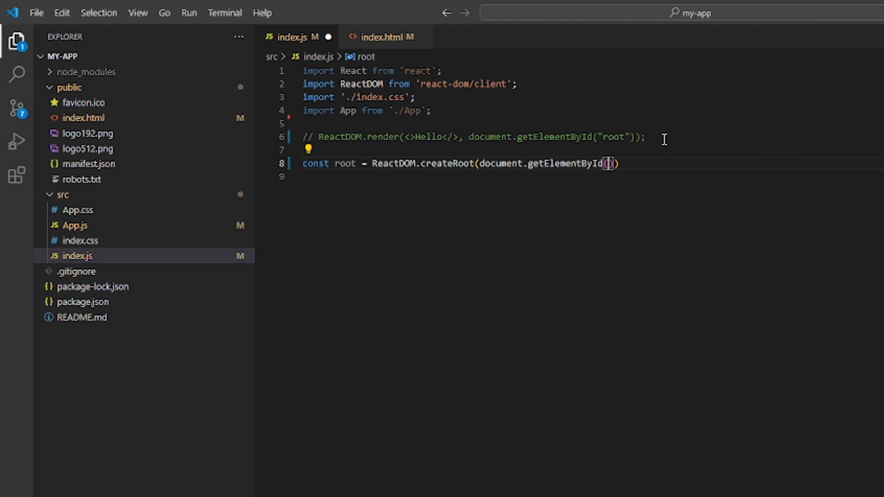
{"action": "type", "text": "\"root\""}
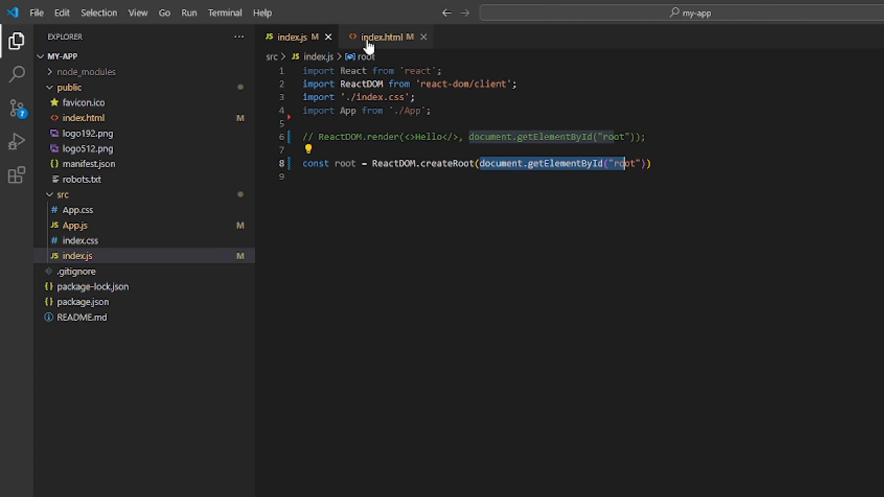
- Place the cursor at the end of the createRoot line to terminate it
{"action": "left_click", "coordinate": [379, 36]}
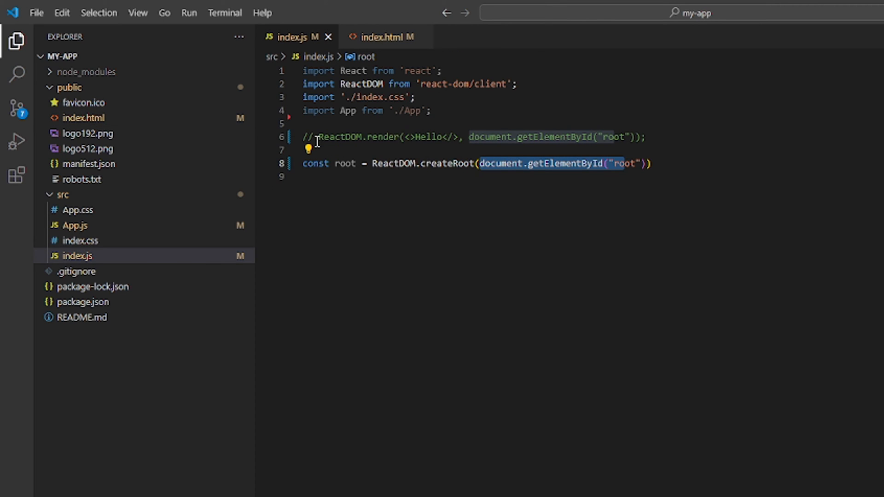
{"action": "mouse_move", "coordinate": [538, 172]}
{"action": "type", "text": ";"}
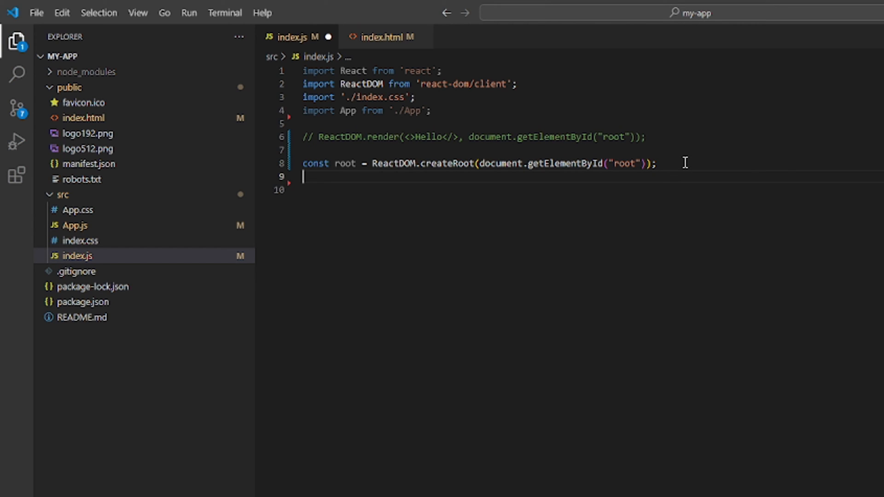
- Write root.render(<>Welcome to root render</>) on line 9 and select the fragment
{"action": "type", "text": "root.render("}
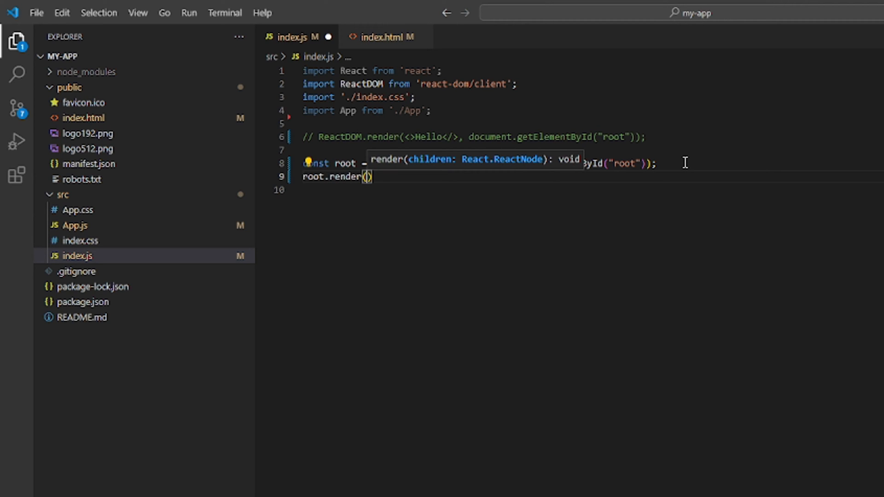
{"action": "type", "text": "what tp"}
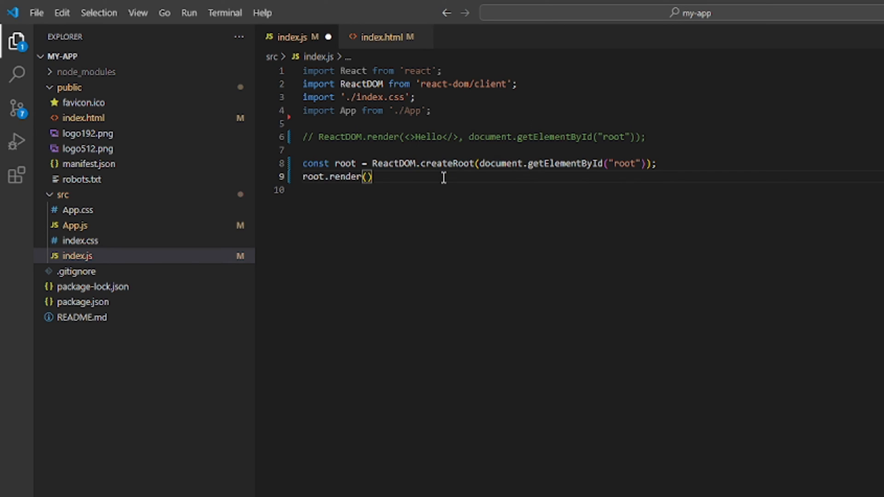
{"action": "type", "text": "<></>"}
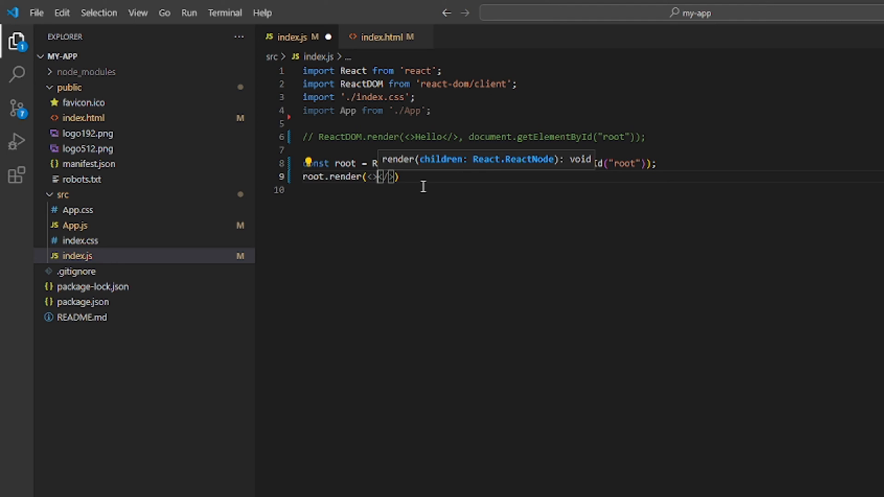
{"action": "type", "text": "Welcome to roo"}
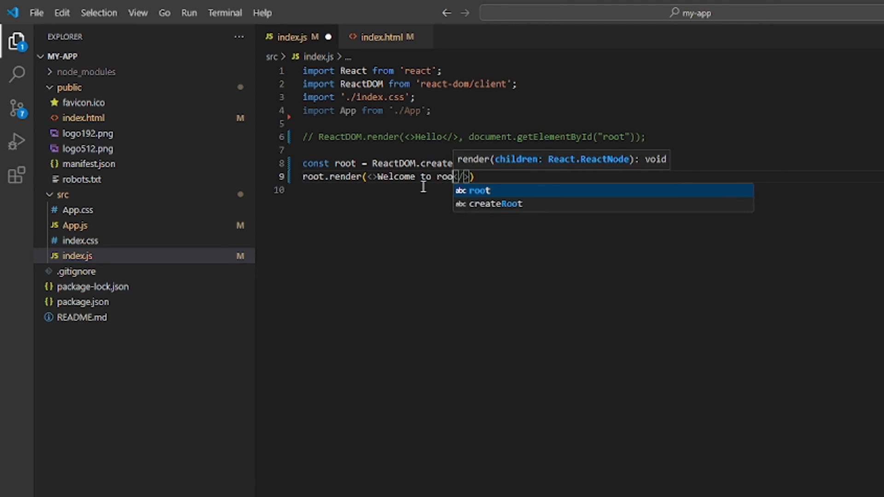
{"action": "type", "text": "render"}
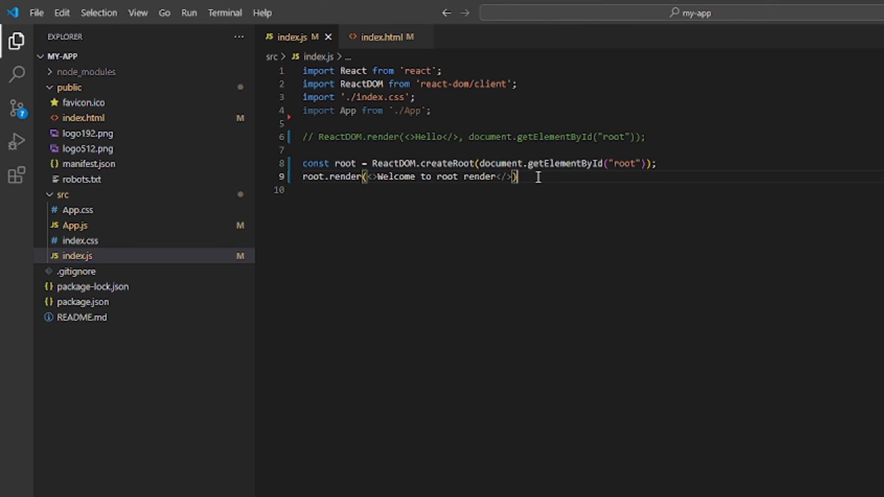
{"action": "mouse_move", "coordinate": [364, 163]}
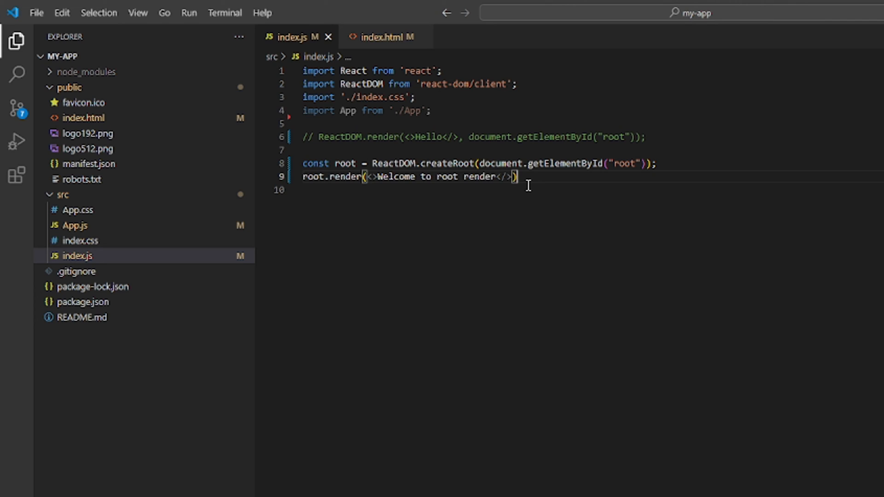
{"action": "left_click", "coordinate": [74, 225]}
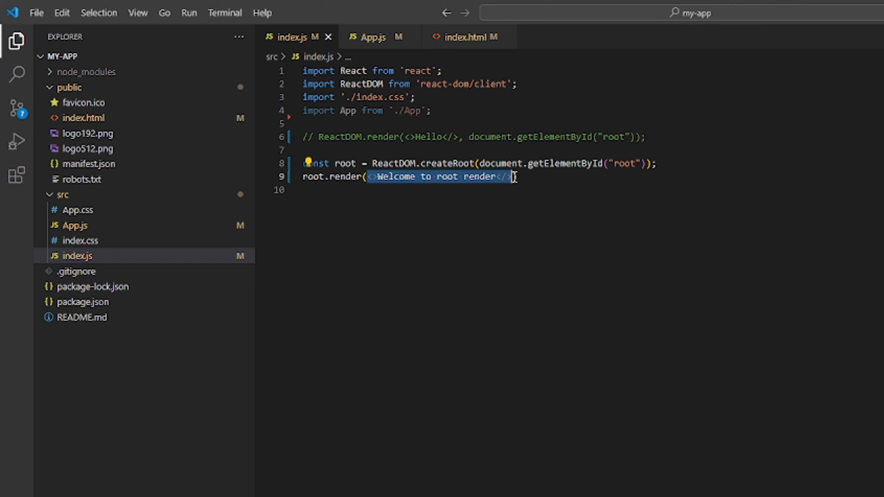
- Replace the selected fragment with <App /> so line 9 reads root.render(<App />)
{"action": "type", "text": "<"}
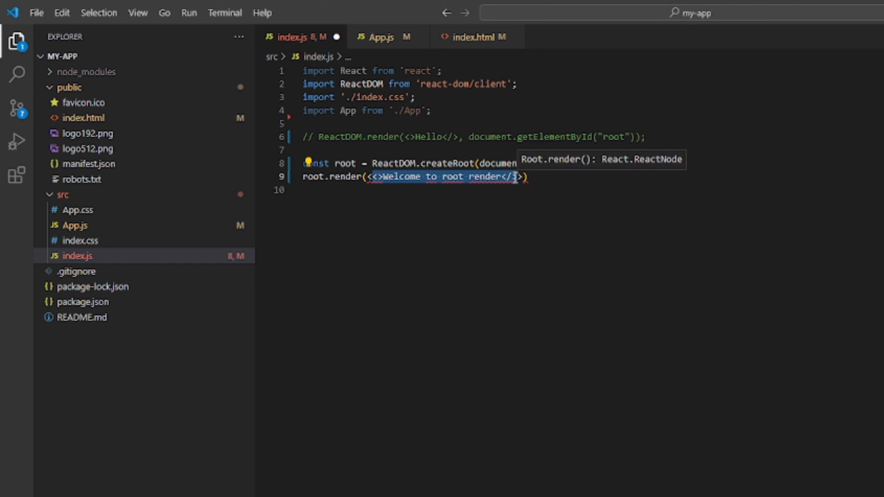
{"action": "type", "text": "<App />)"}
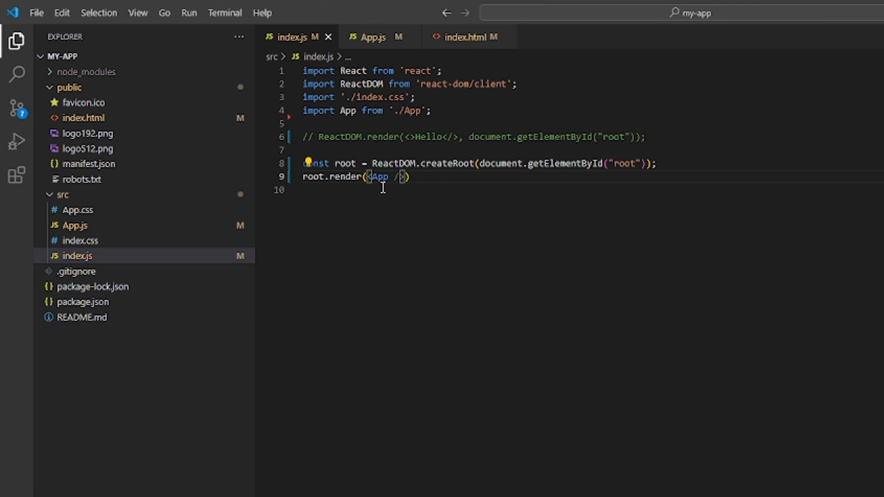
{"action": "mouse_move", "coordinate": [372, 37]}
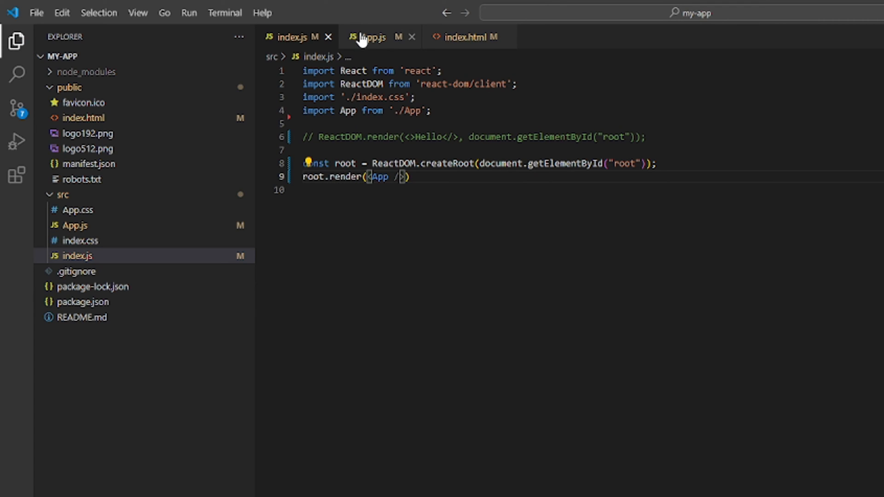
- In App.js, import React and define function Header returning <h1>Welcome</h1>
{"action": "left_click", "coordinate": [370, 36]}
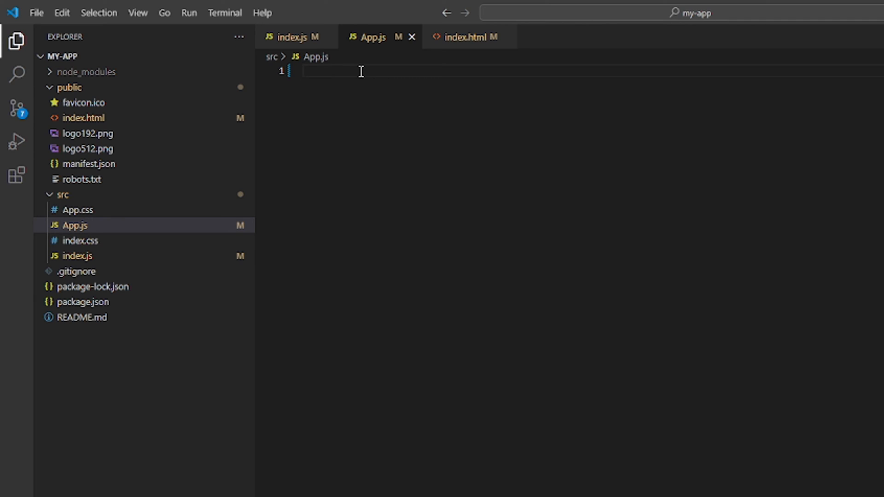
{"action": "type", "text": "import"}
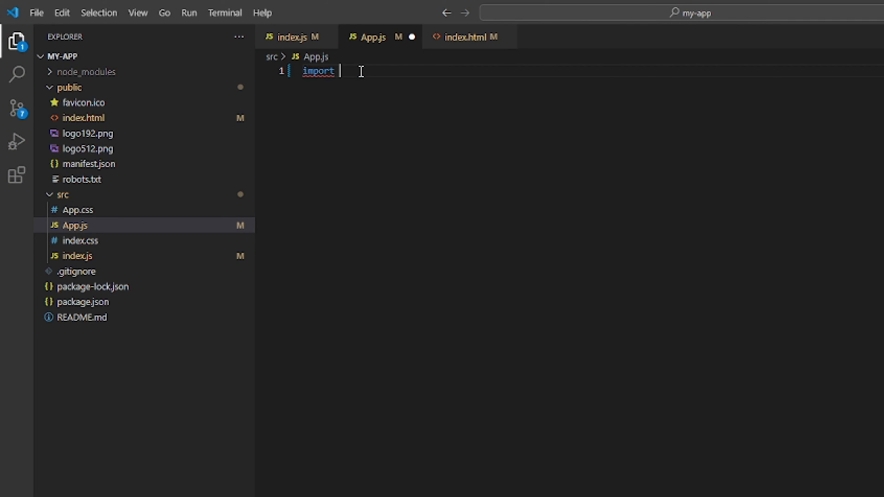
{"action": "type", "text": "React from \"react\";"}
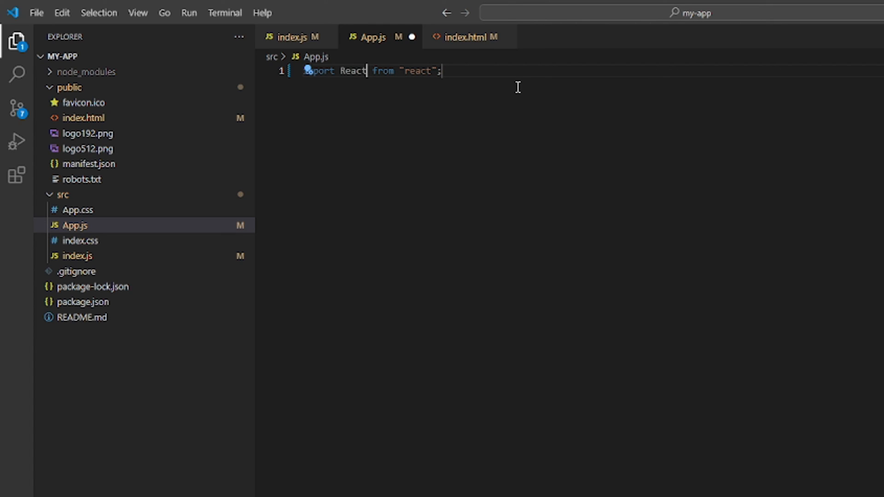
{"action": "type", "text": "fucn"}
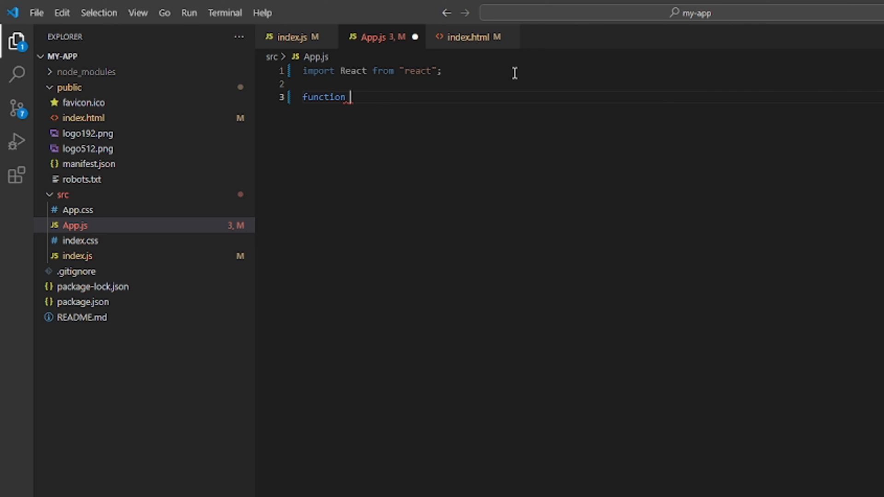
{"action": "type", "text": "Header(){"}
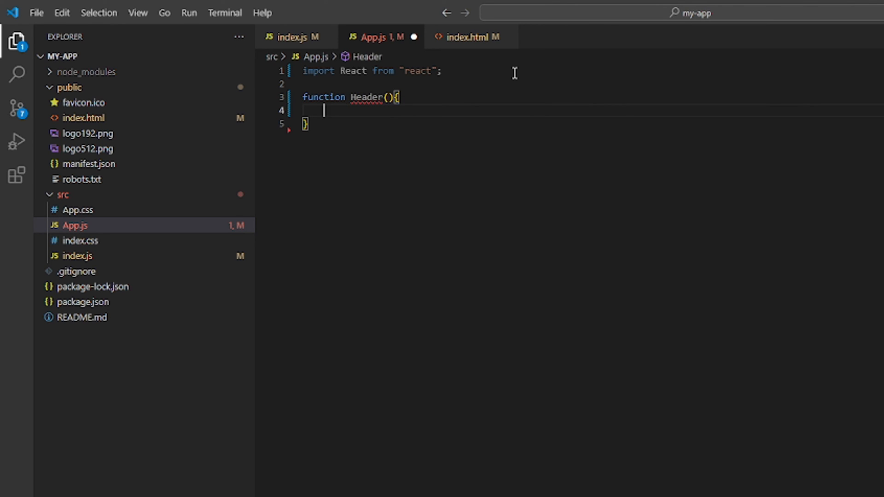
{"action": "type", "text": "return("}
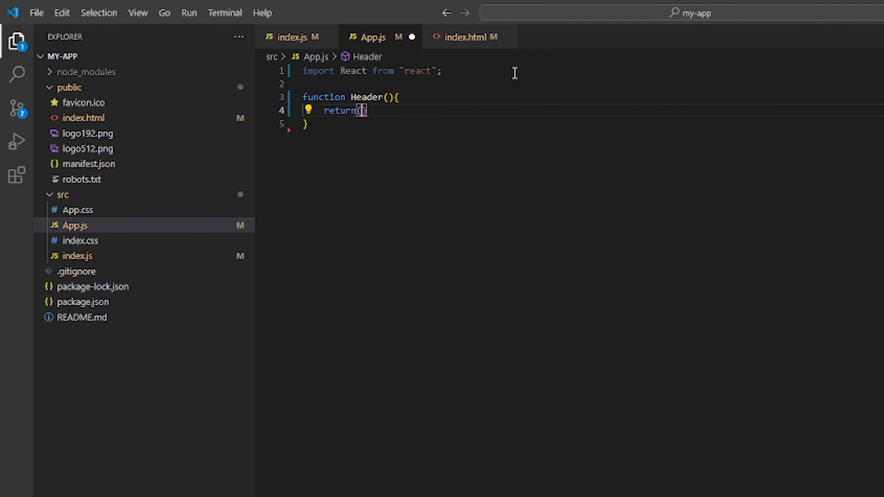
{"action": "type", "text": "<h1"}
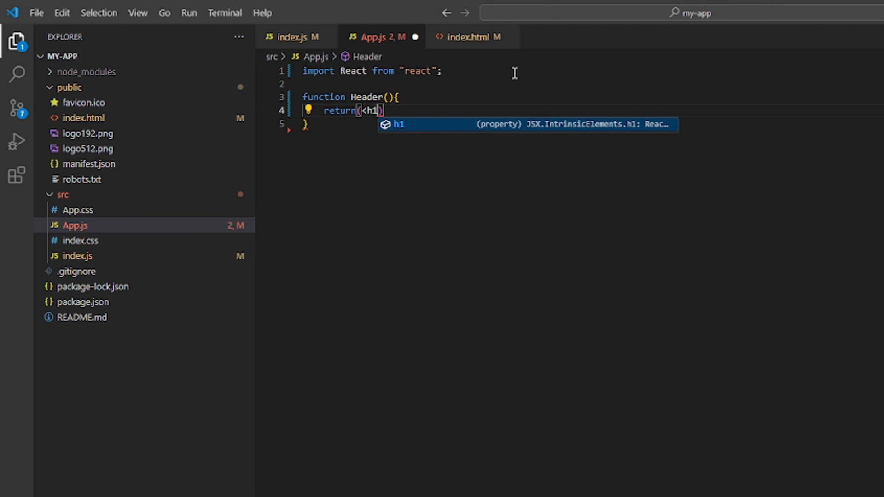
{"action": "type", "text": "We</h1>"}
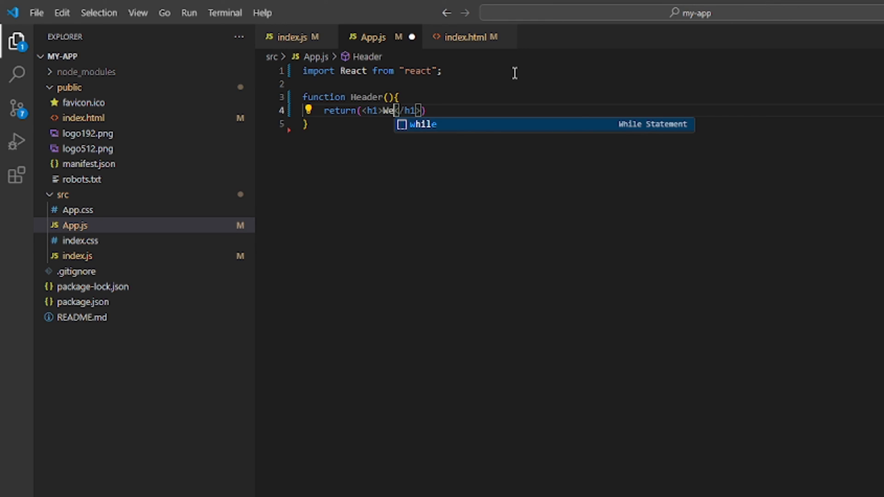
{"action": "type", "text": "lcome"}
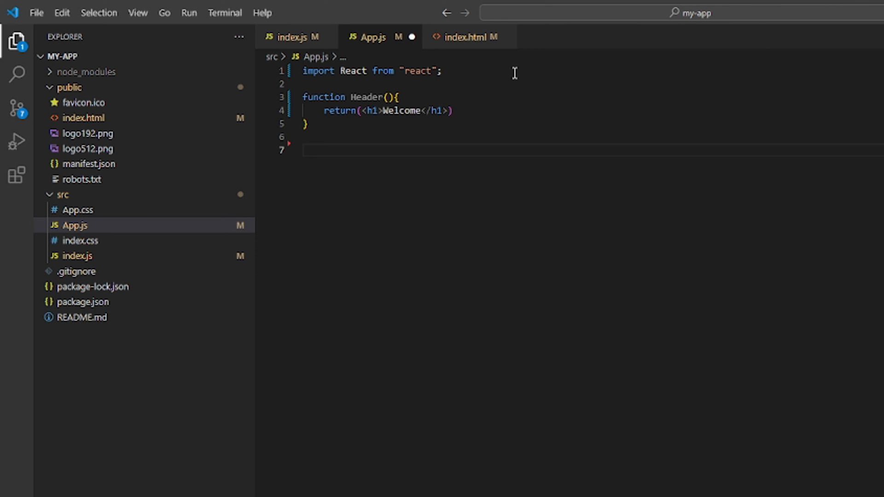
- Add export default Header to App.js and check the result at localhost:3000
{"action": "type", "text": "export default"}
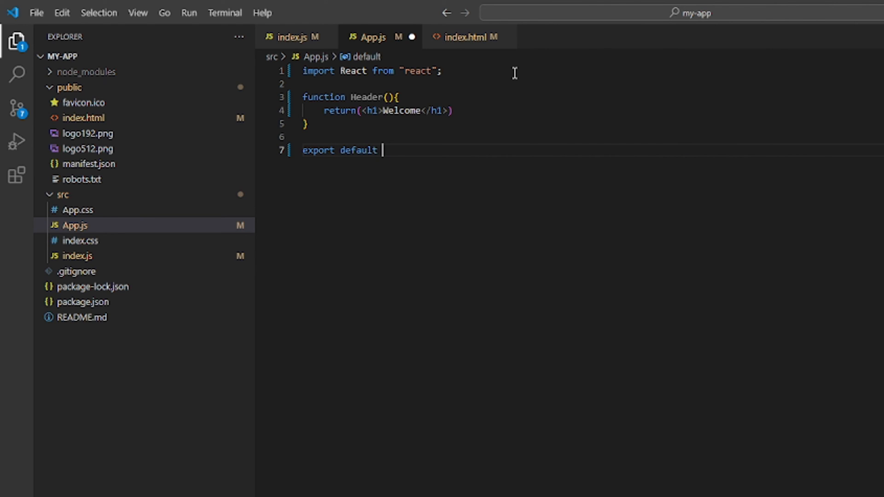
{"action": "type", "text": "Header"}
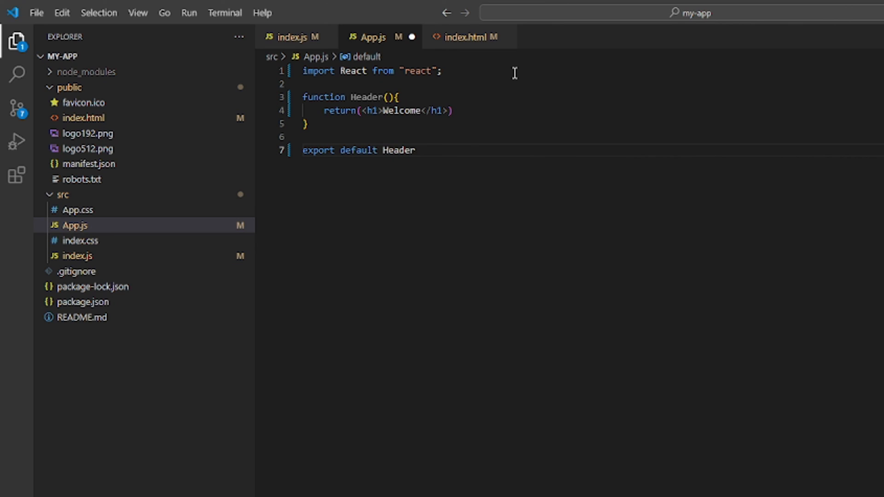
{"action": "left_click", "coordinate": [293, 37]}
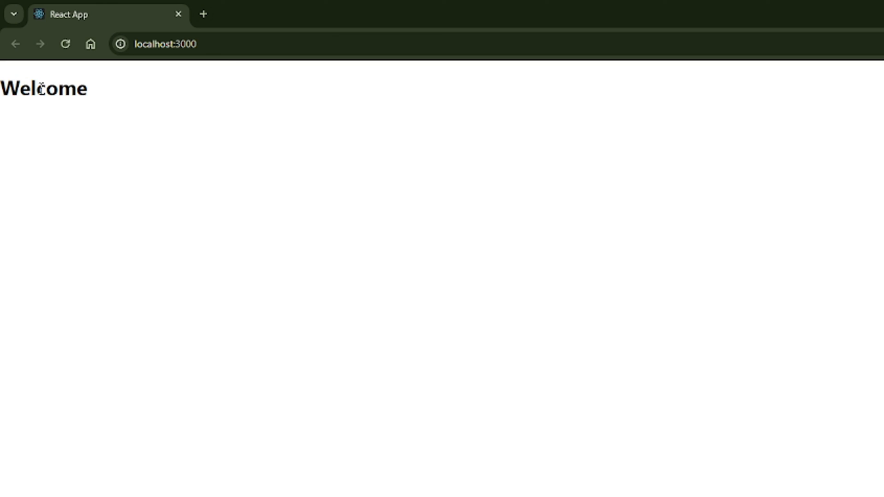
{"action": "double_click", "coordinate": [42, 89]}
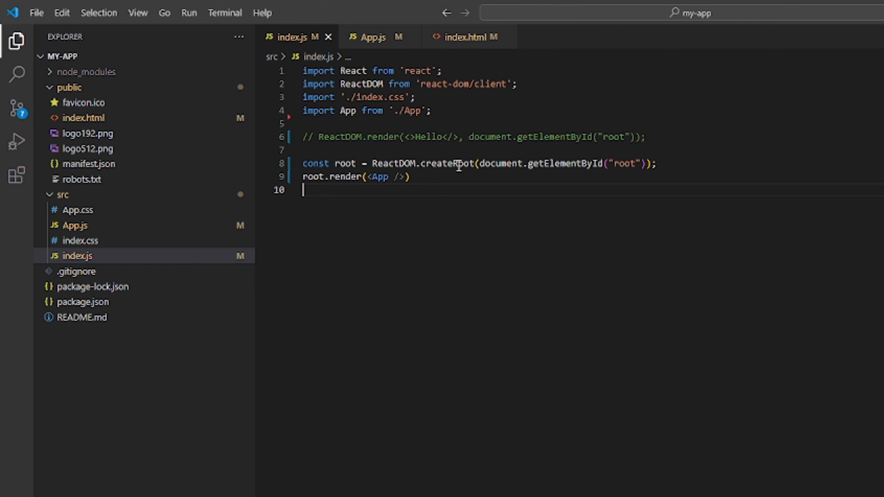
{"action": "mouse_move", "coordinate": [456, 163]}
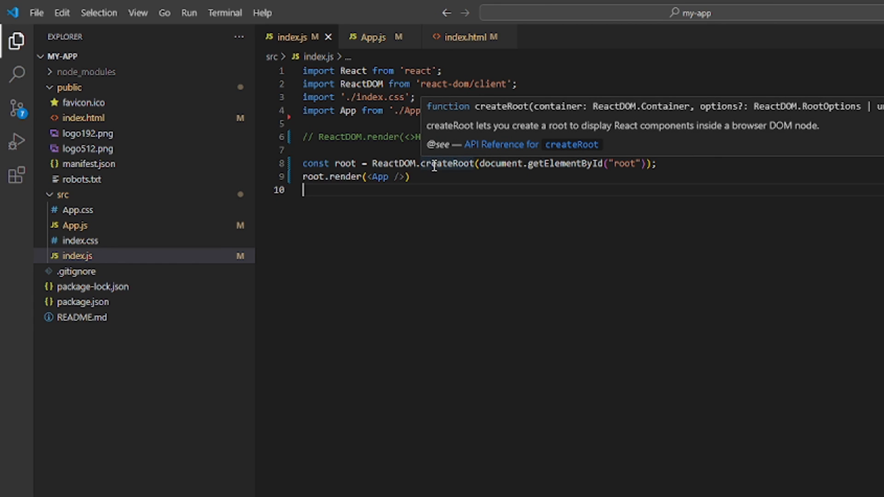